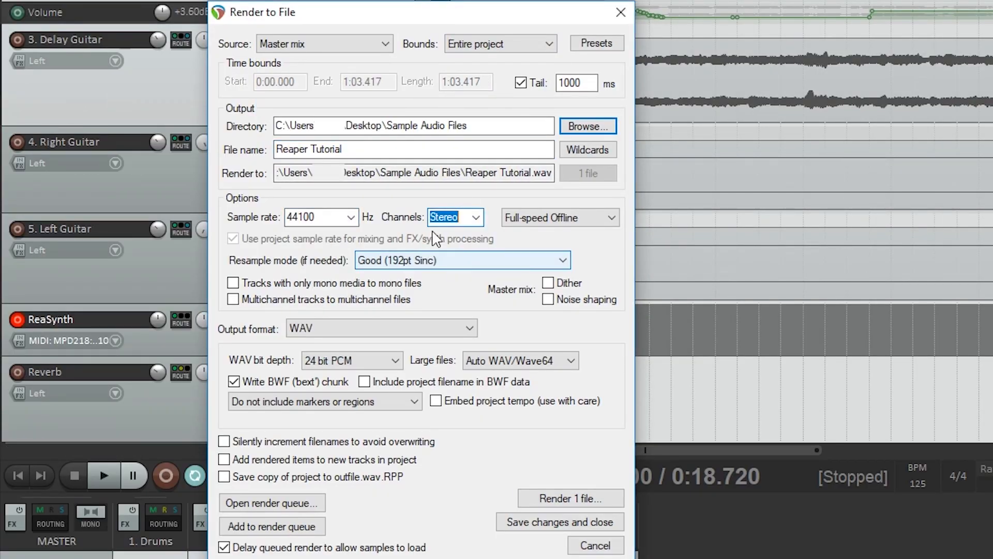
# - Dismiss the Render to File and render-finished windows to return to the arrange view
pyautogui.click(569, 498)
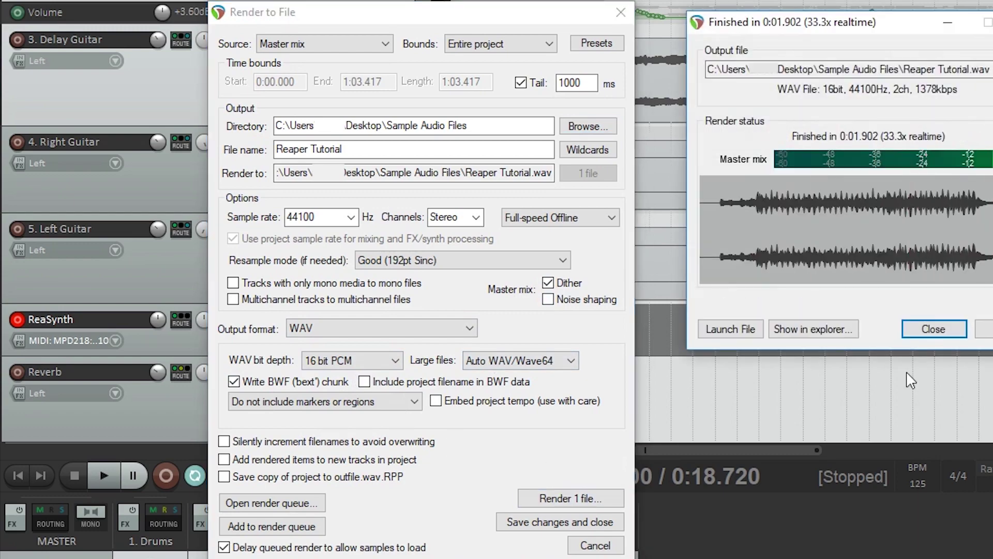
pyautogui.click(933, 328)
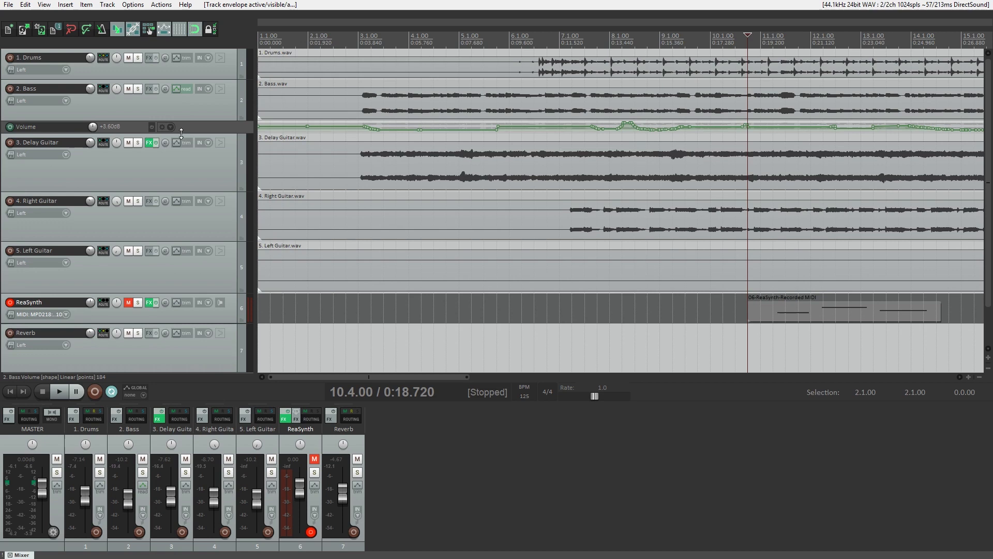
# - Close the ReaSynth FX chain and briefly view the Reverb track's effects
pyautogui.click(149, 302)
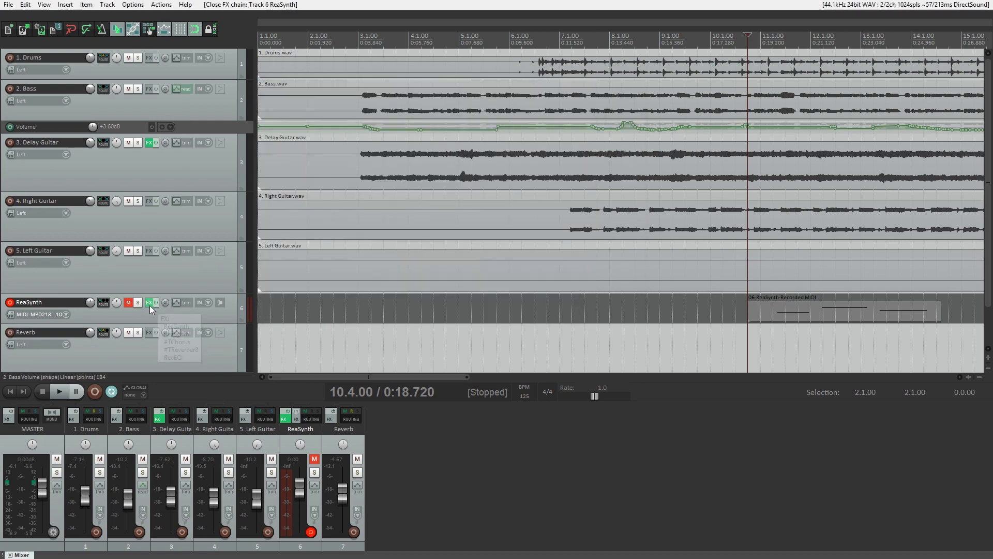
pyautogui.click(151, 332)
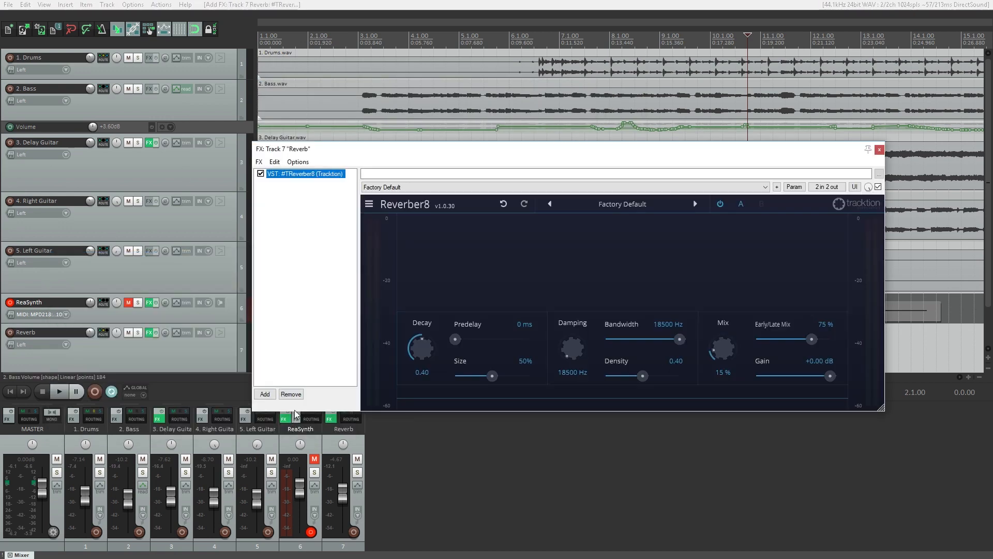
pyautogui.click(879, 149)
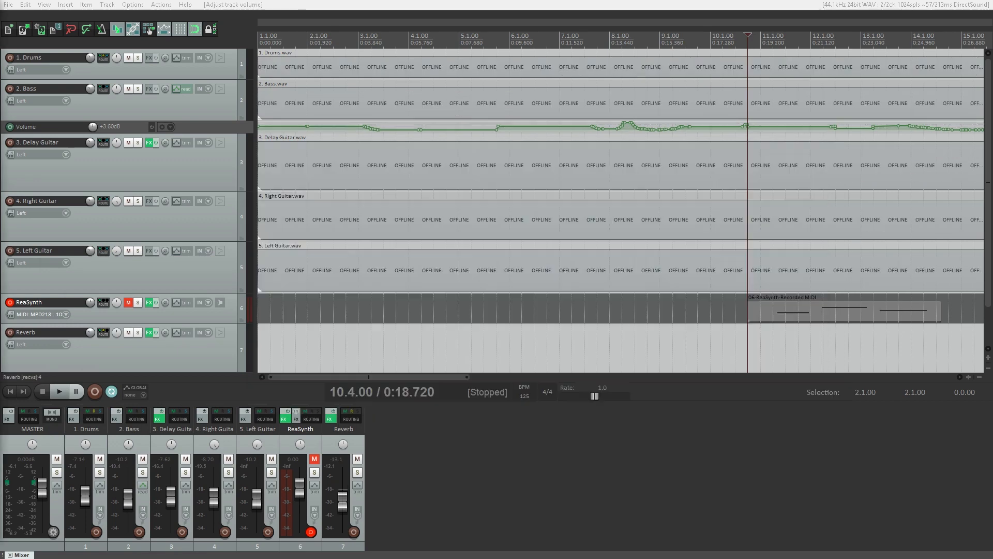
# - Bring up the Render to File settings from the File menu
pyautogui.click(8, 4)
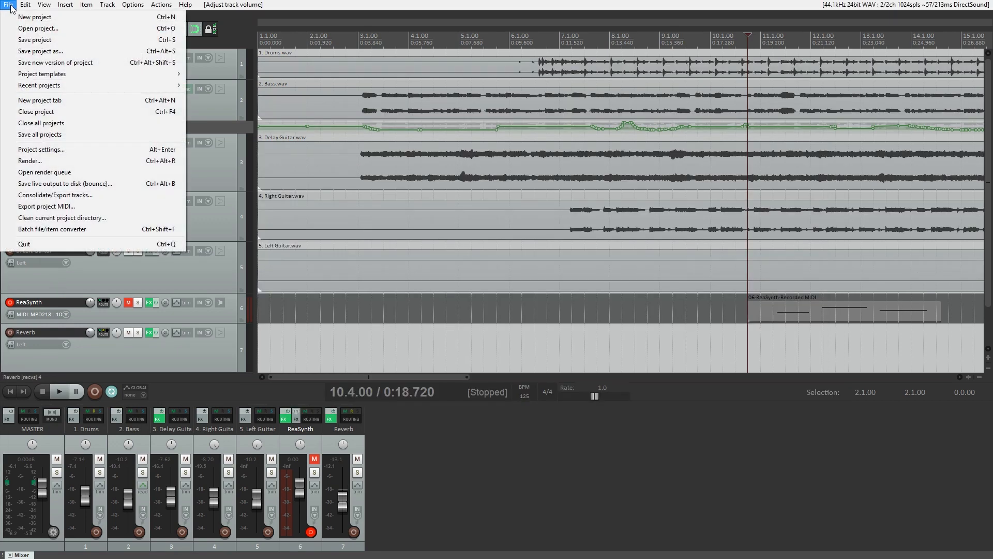
pyautogui.click(29, 160)
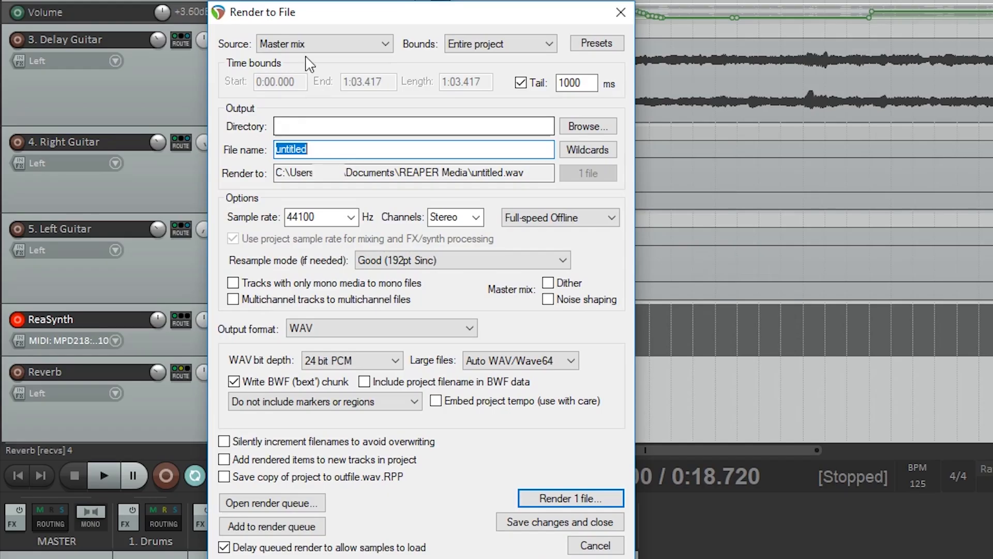
pyautogui.click(323, 43)
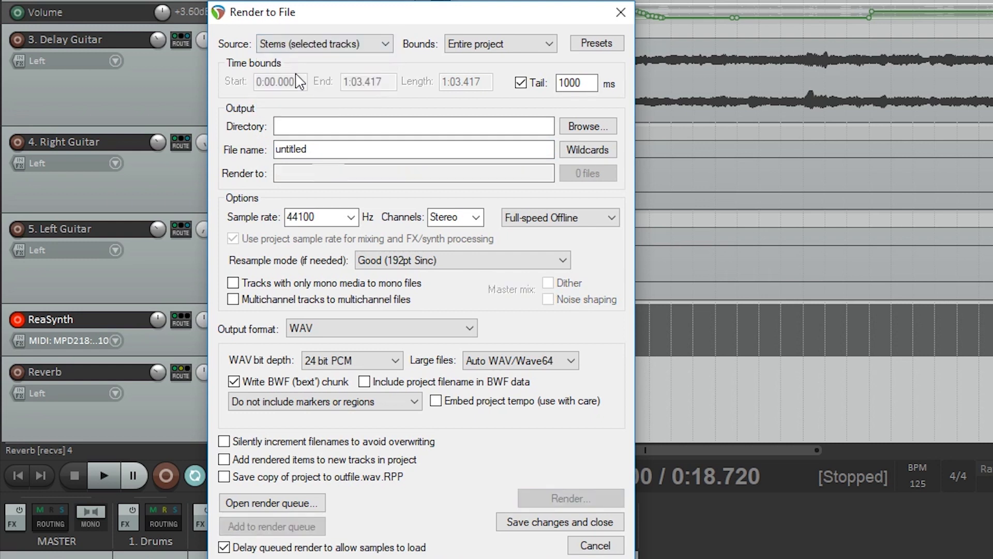
pyautogui.click(324, 44)
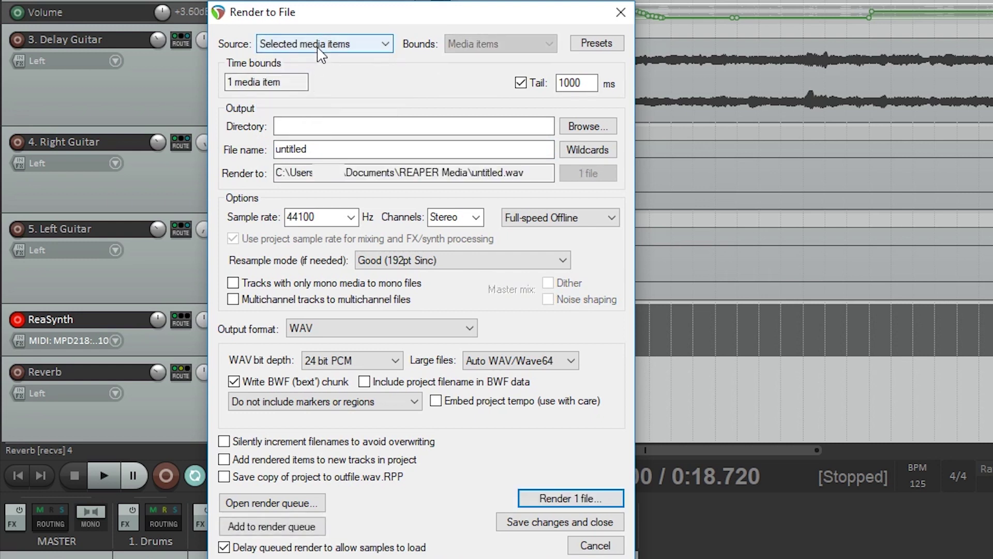
pyautogui.click(324, 44)
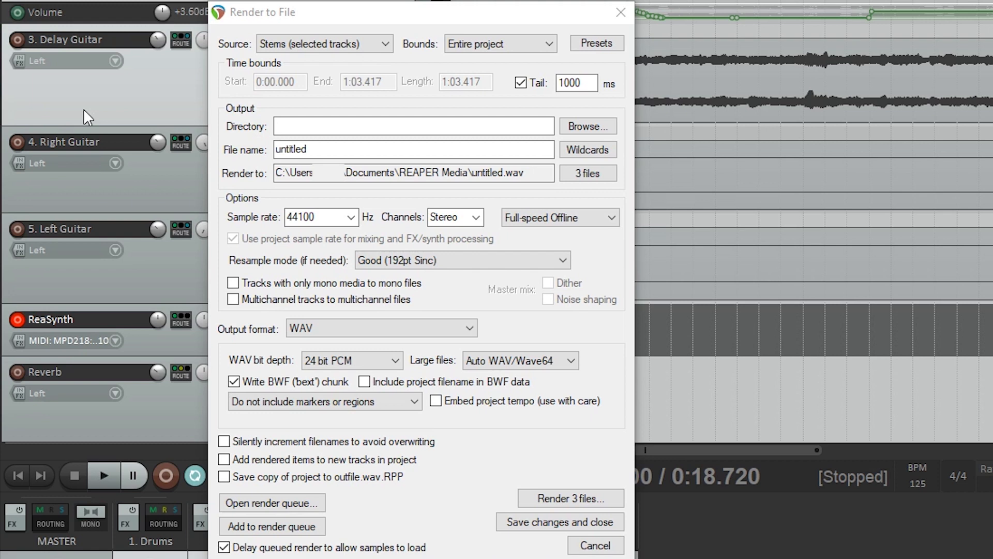
pyautogui.click(321, 44)
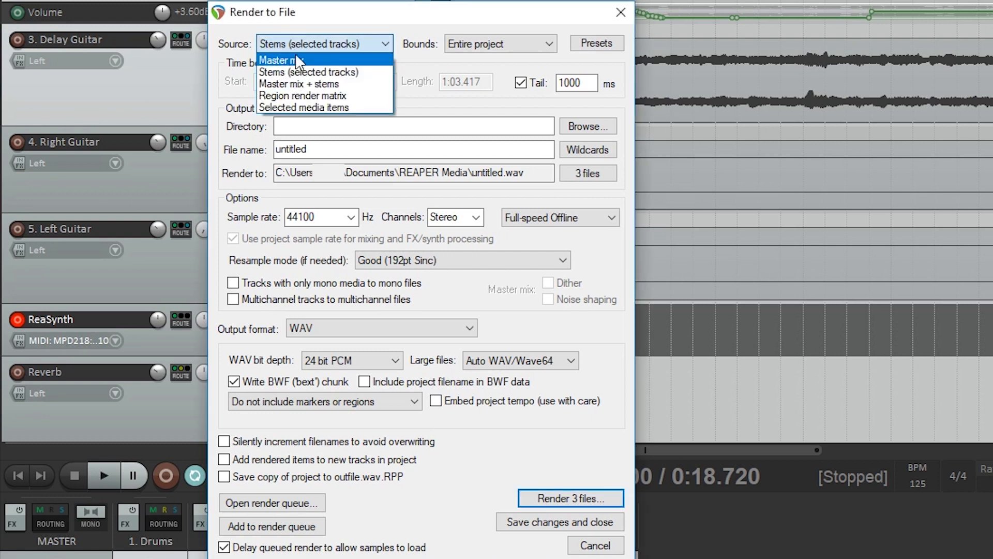
pyautogui.click(281, 60)
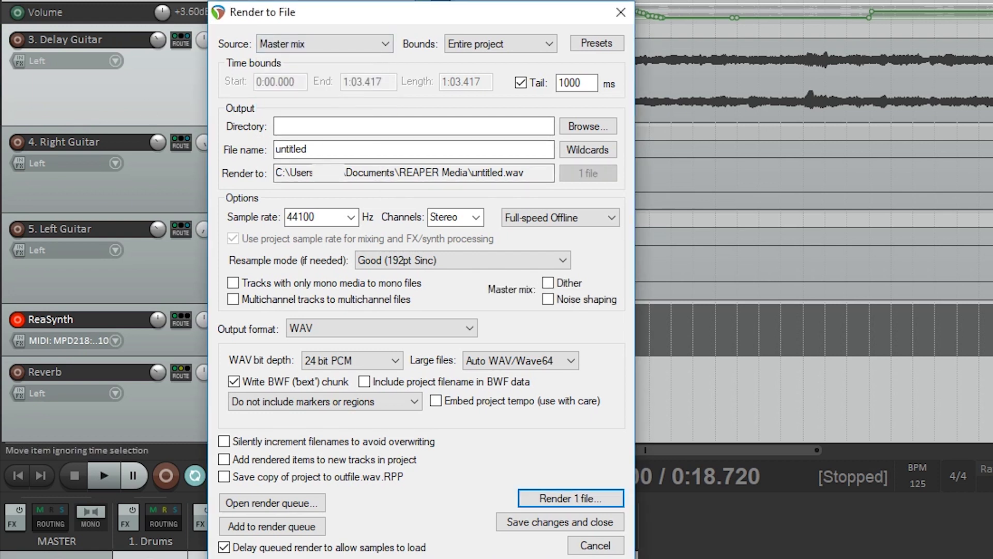
pyautogui.click(499, 43)
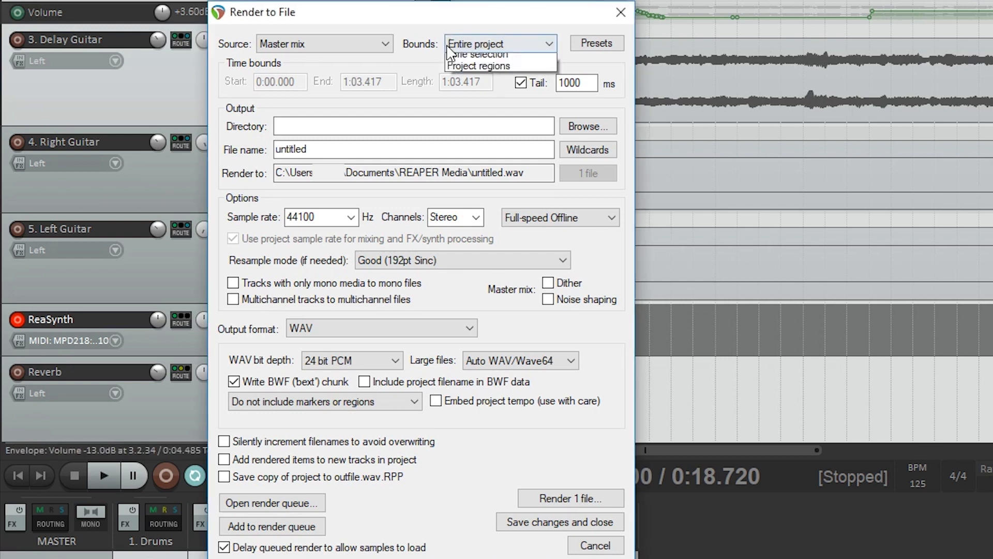
pyautogui.click(471, 55)
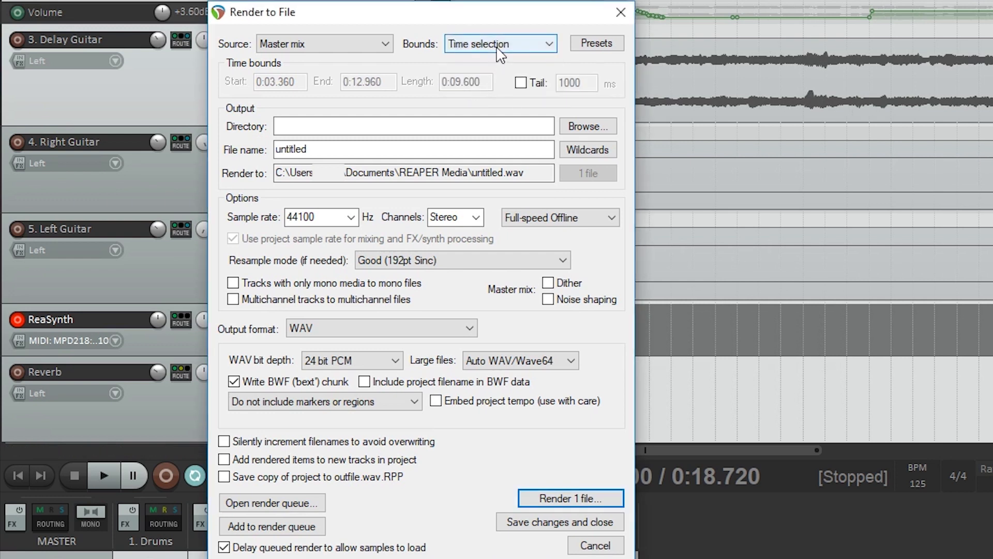
pyautogui.click(499, 43)
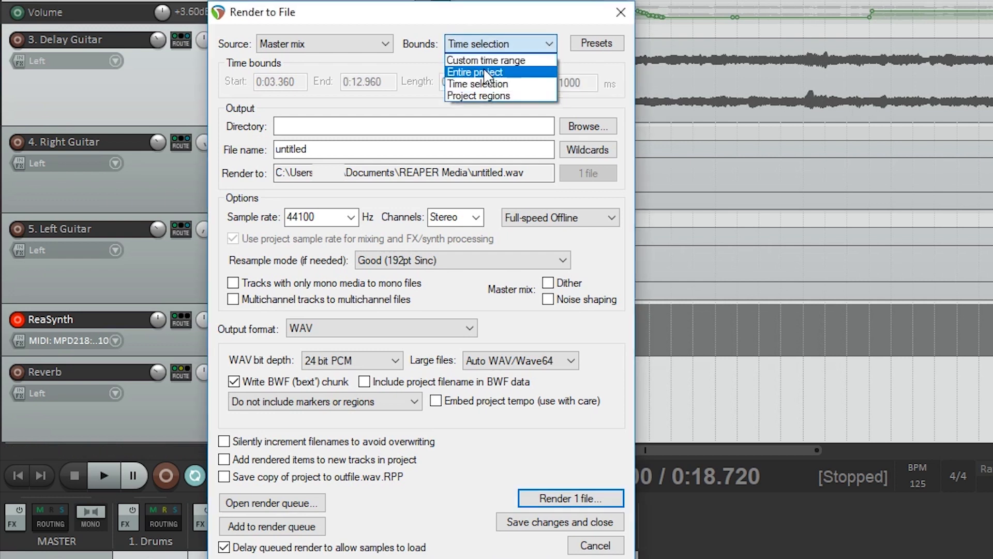
pyautogui.click(474, 71)
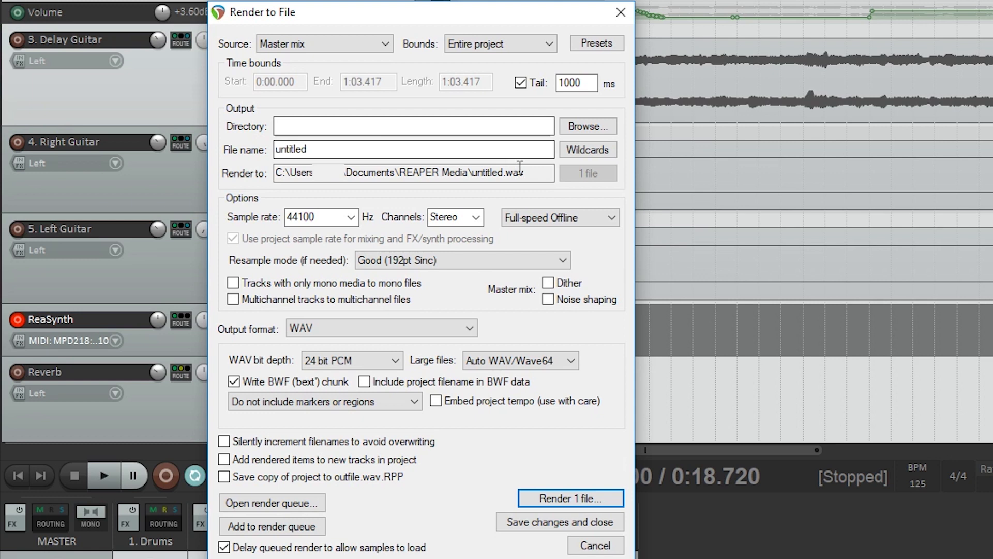
# - Name the output file 'Reaper Tutorial' and keep 44100 Hz stereo
pyautogui.write('Reaper Tur')
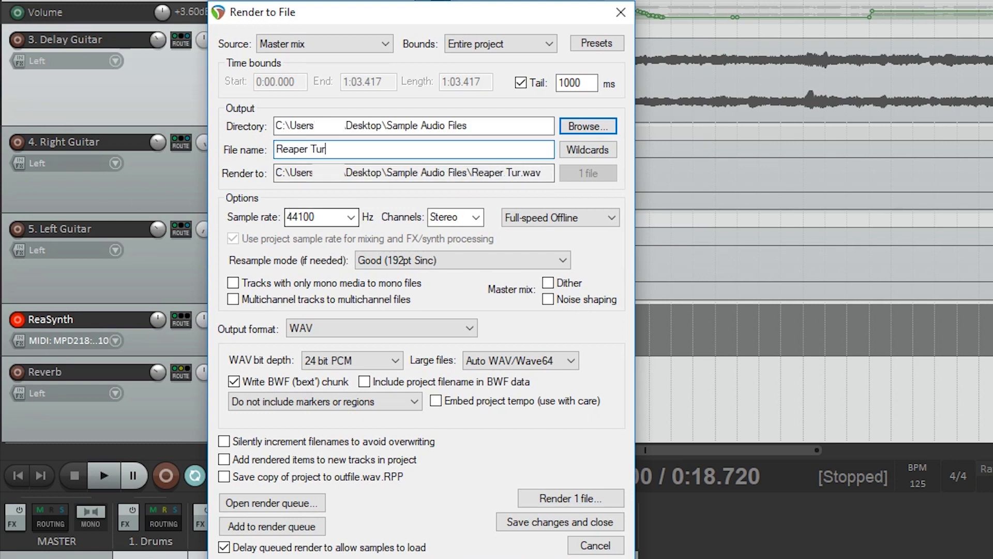
pyautogui.write('orial')
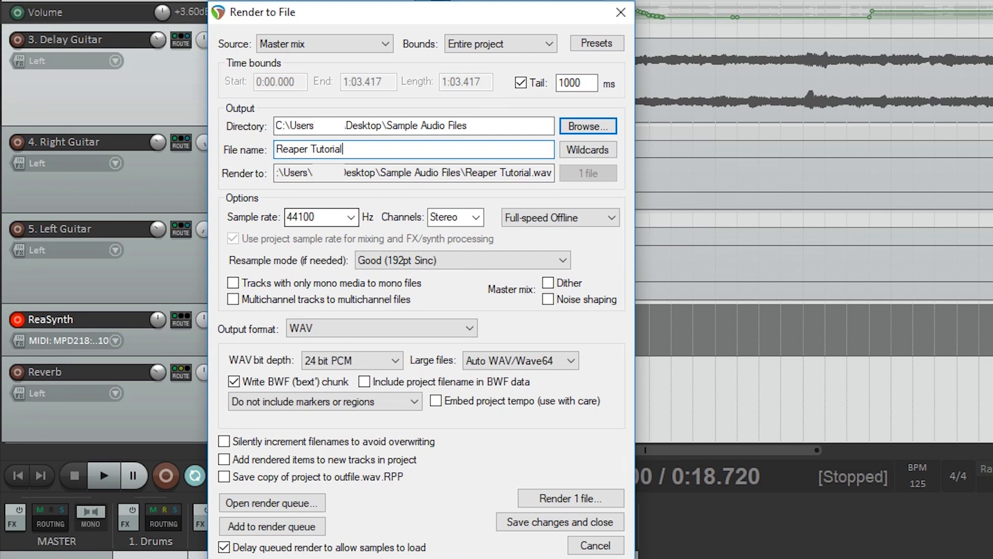
pyautogui.click(349, 217)
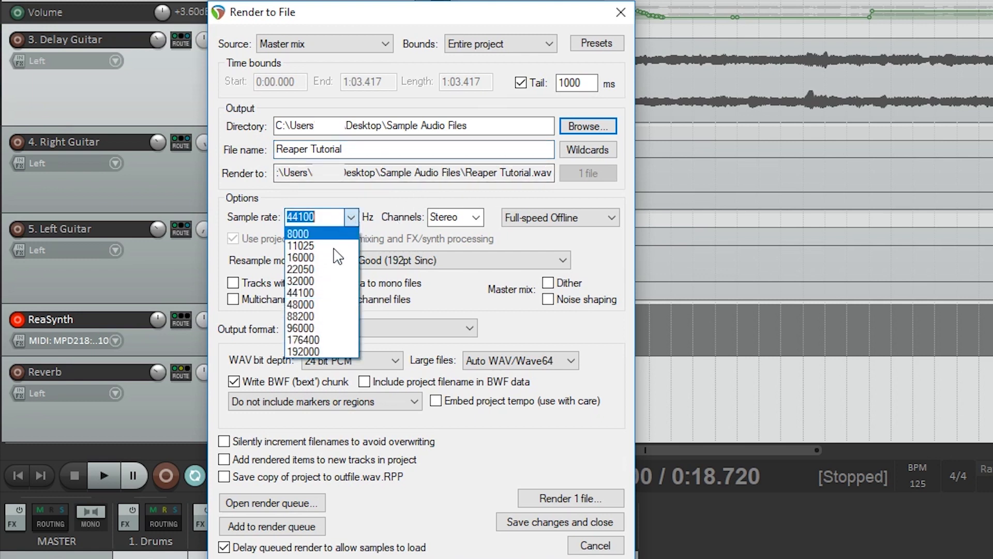
pyautogui.click(476, 218)
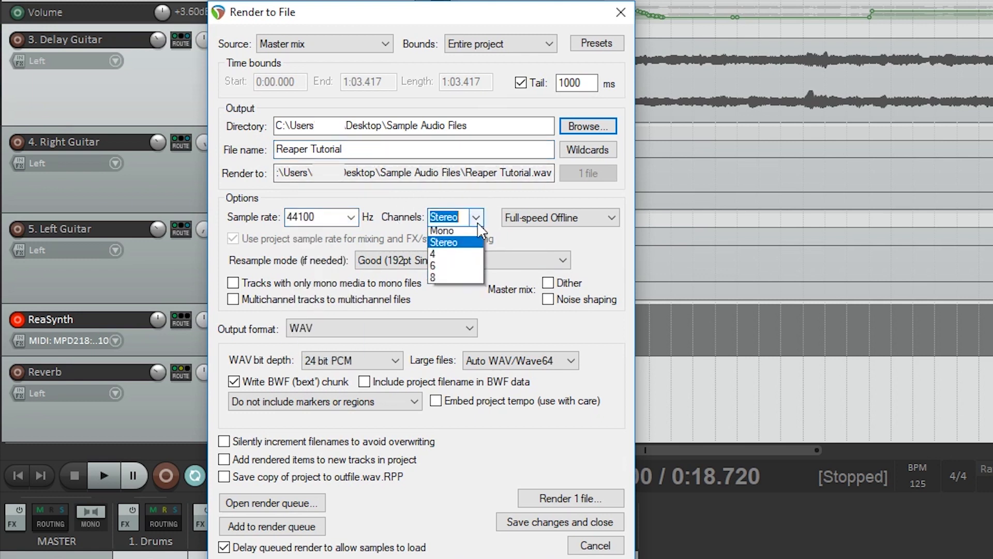
pyautogui.click(444, 242)
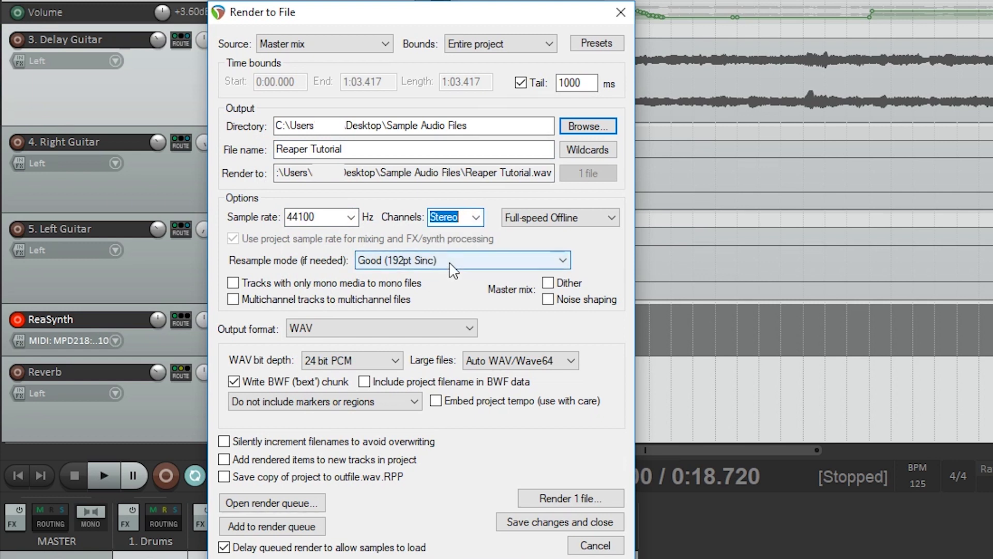
pyautogui.moveTo(437, 238)
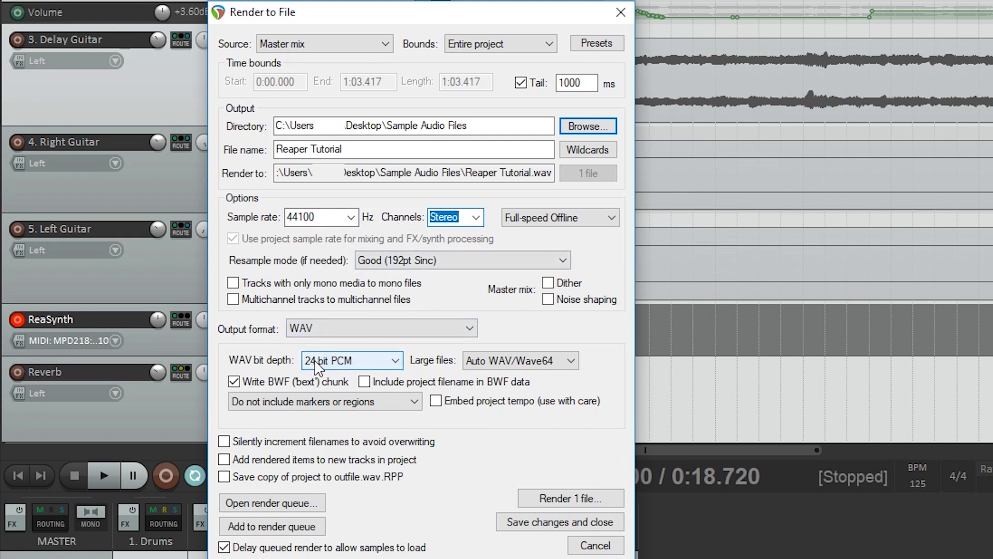
# - Enable dither on the 16-bit WAV master mix render
pyautogui.click(352, 360)
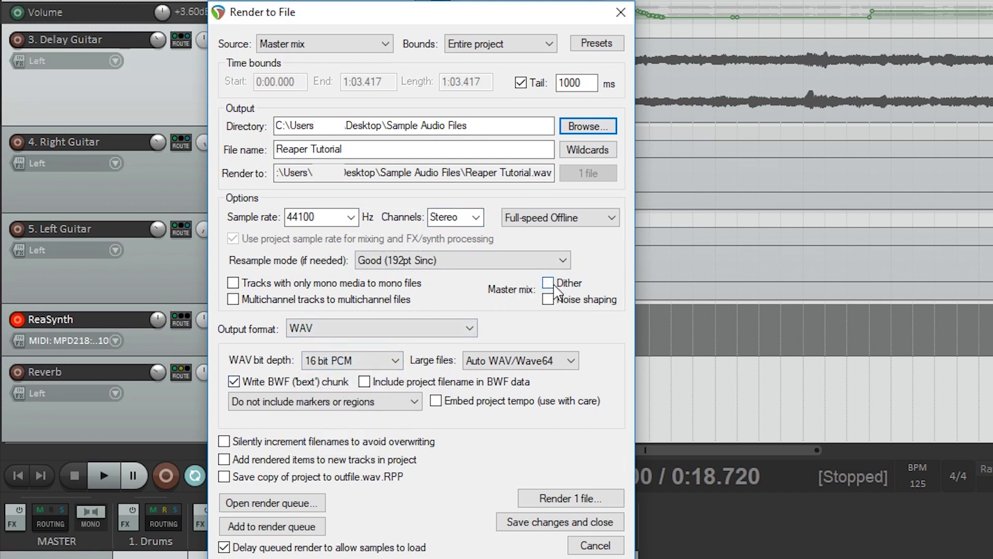
pyautogui.click(549, 284)
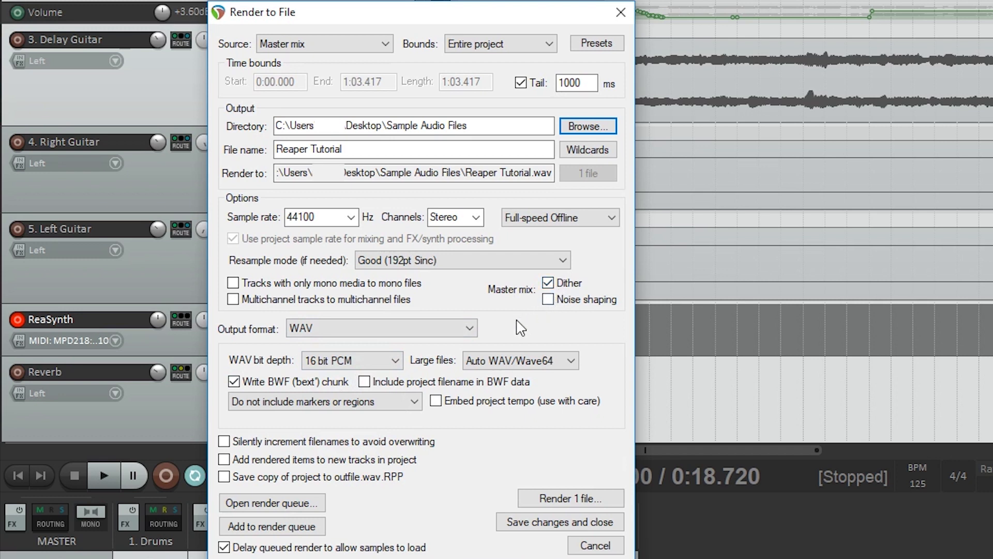
pyautogui.moveTo(493, 364)
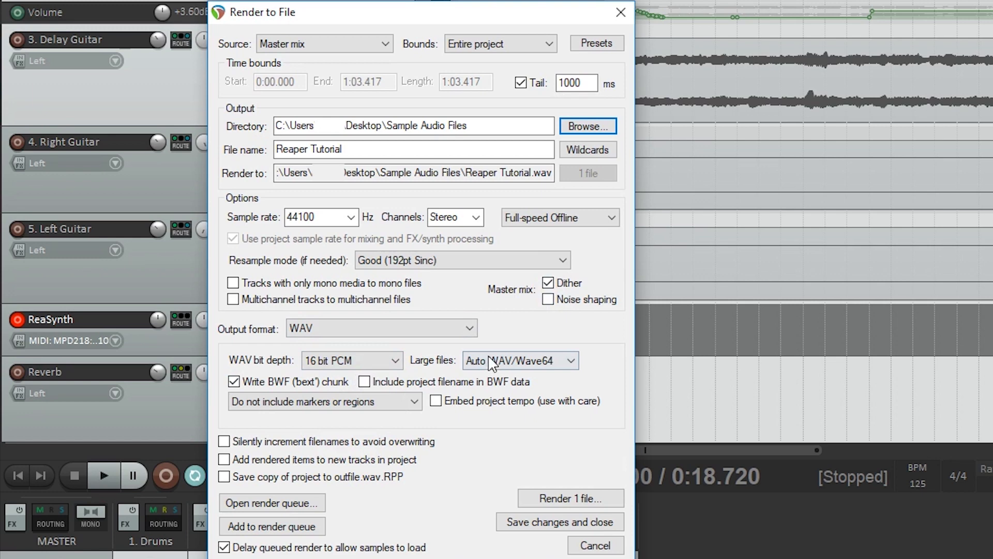
pyautogui.moveTo(448, 447)
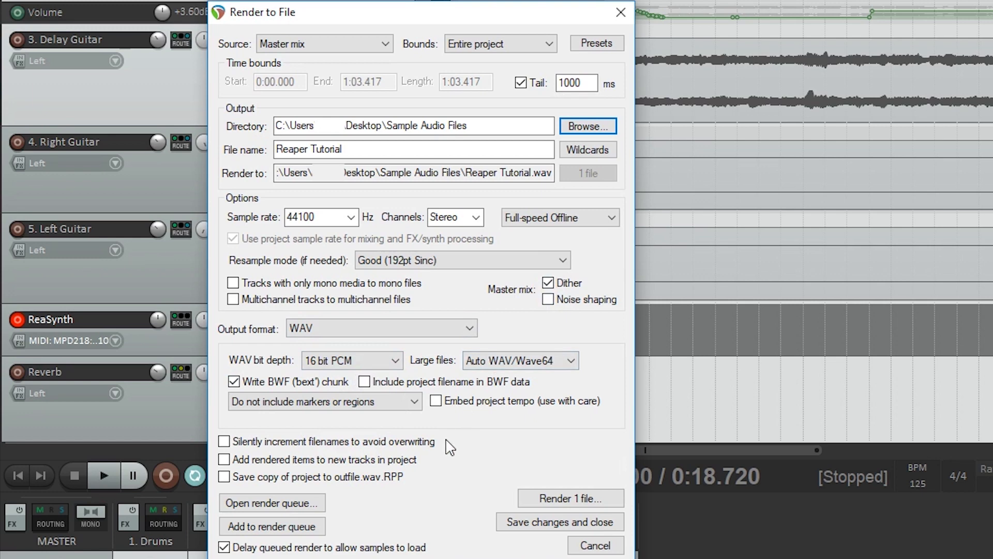
pyautogui.click(569, 498)
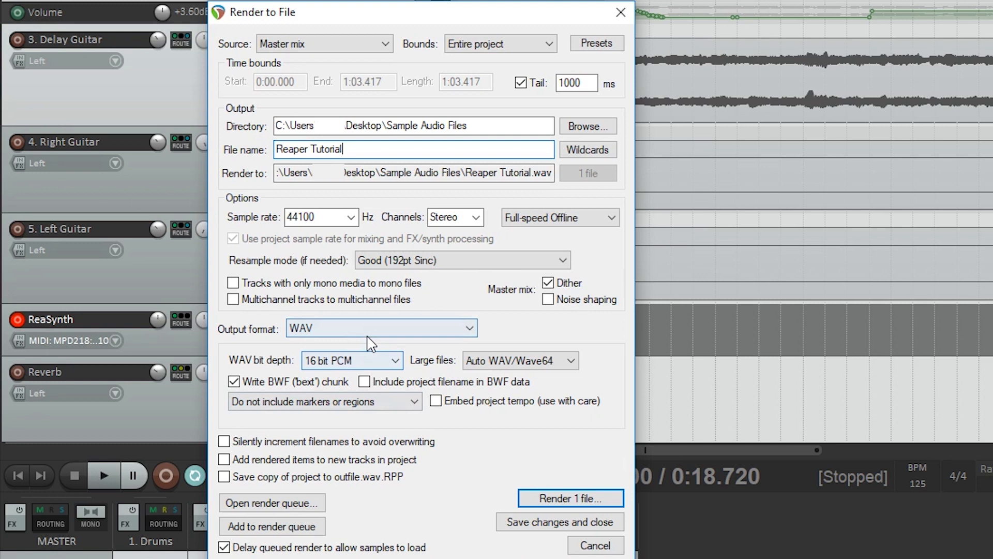
# - Render the mix as a 320 kbps MP3 at Maximum (slow) encoding quality
pyautogui.click(380, 328)
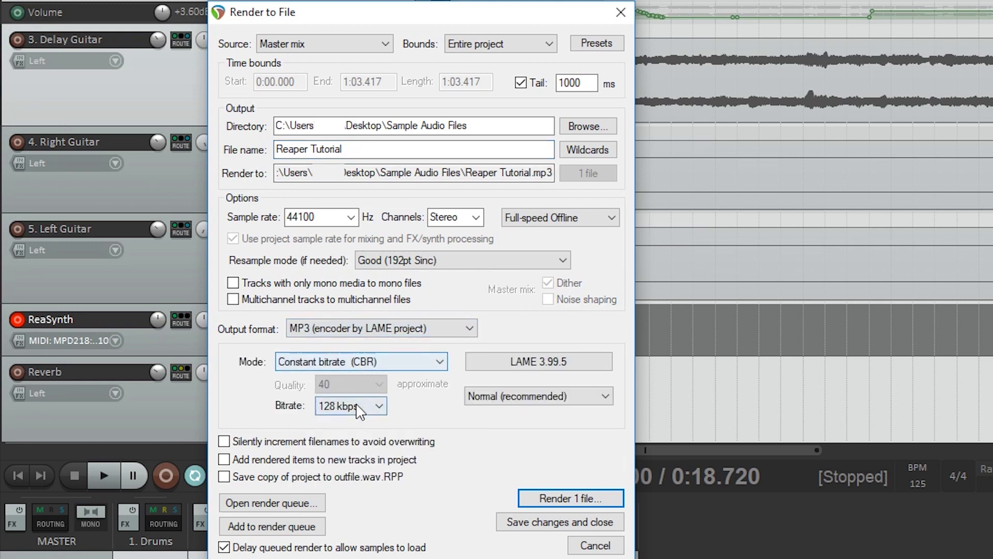
pyautogui.click(538, 396)
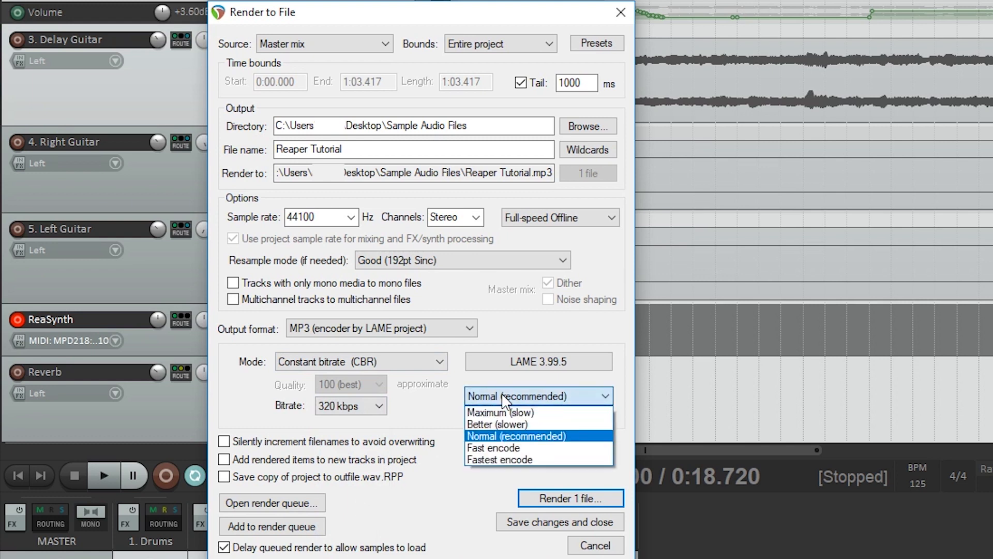
pyautogui.click(499, 413)
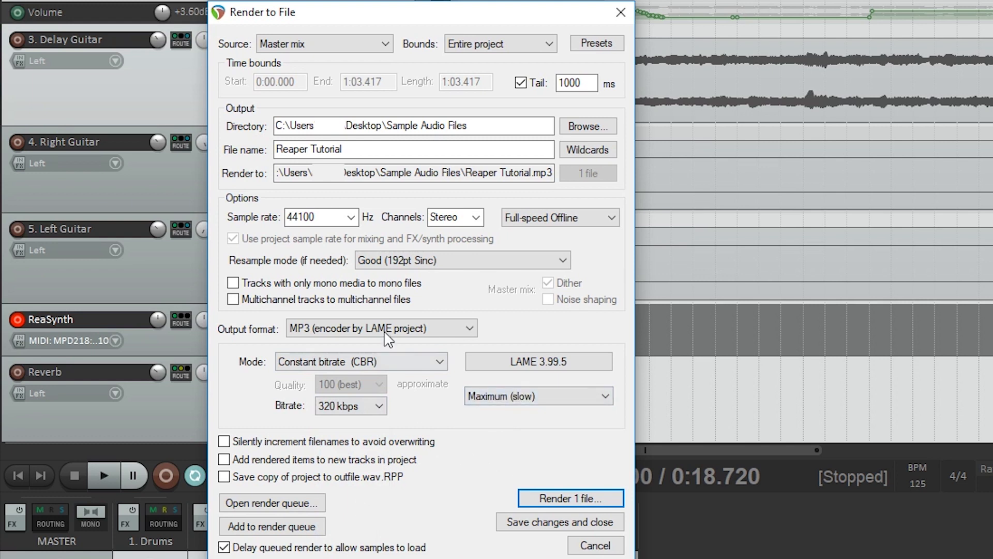
pyautogui.moveTo(362, 295)
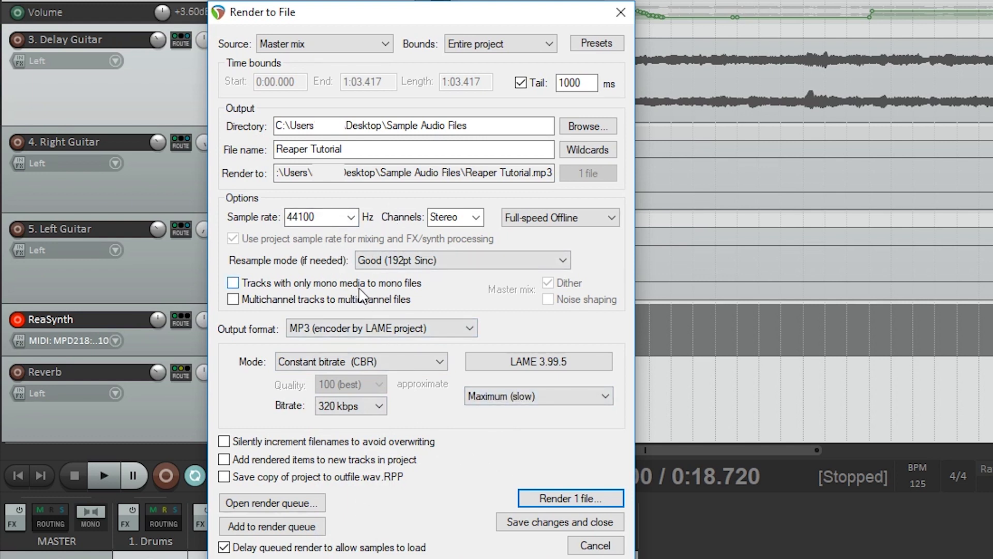
pyautogui.moveTo(329, 309)
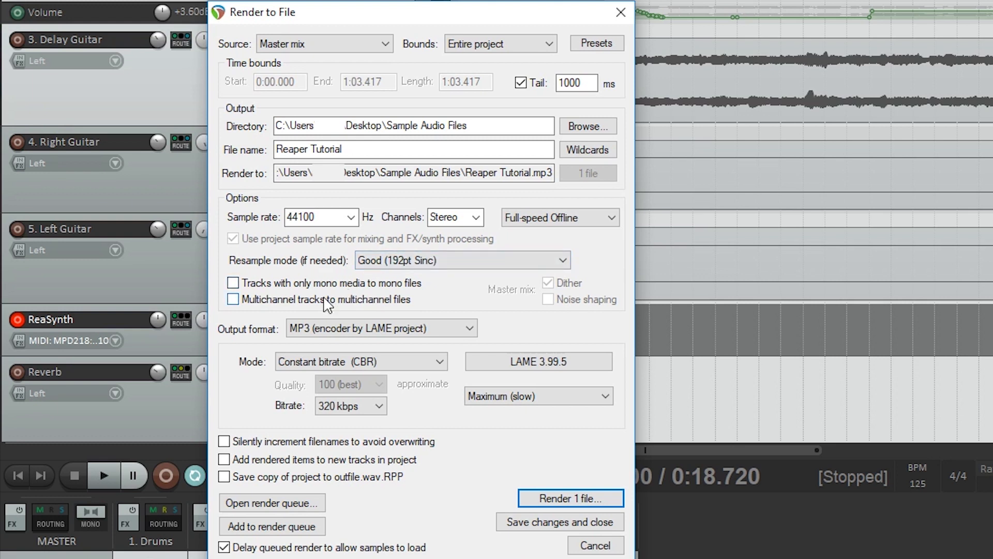
pyautogui.click(569, 498)
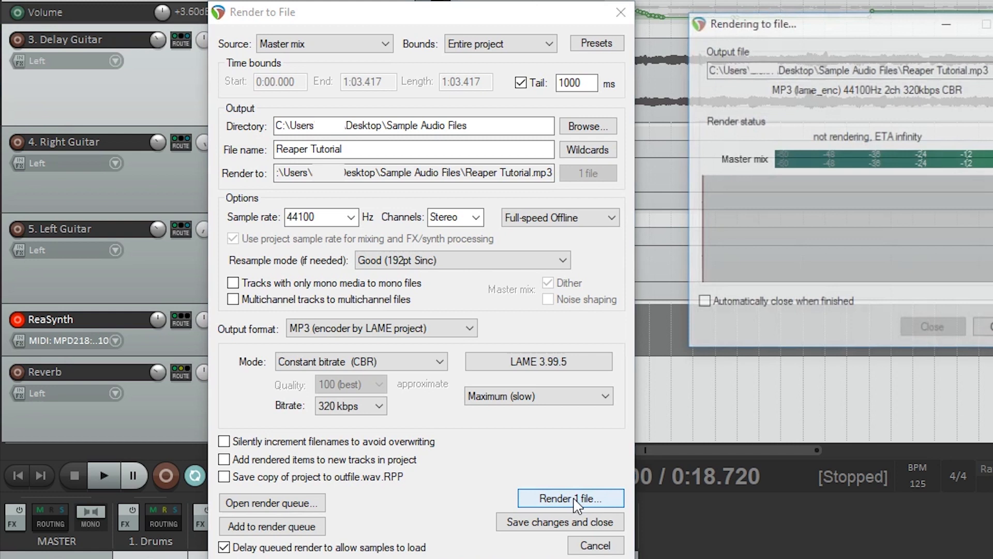
pyautogui.click(570, 498)
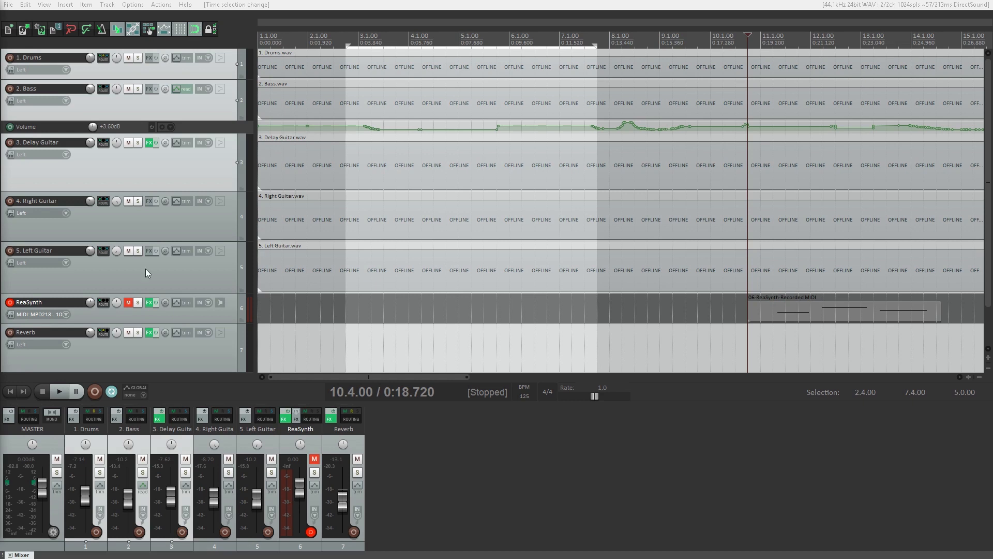
# - Start Export project MIDI from the File menu
pyautogui.click(8, 4)
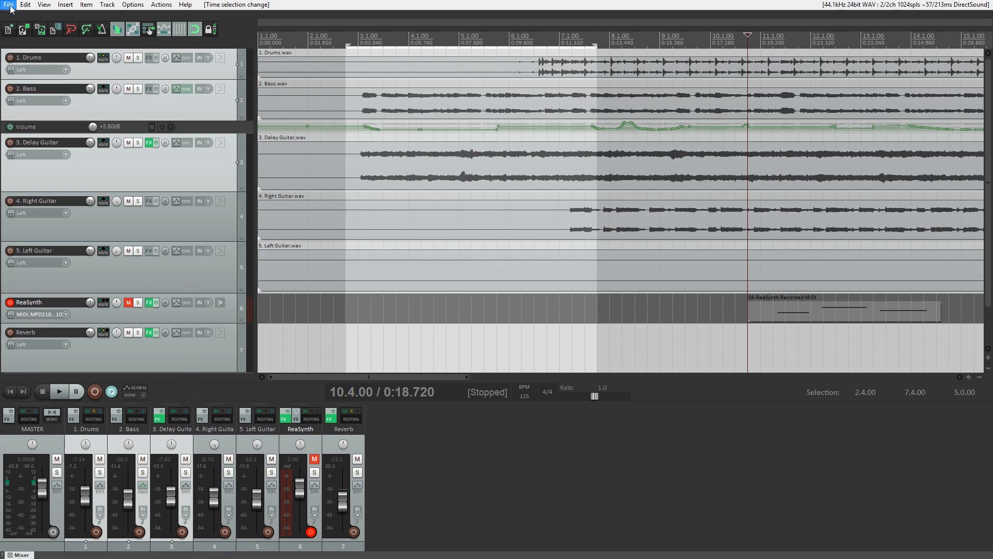
pyautogui.click(8, 4)
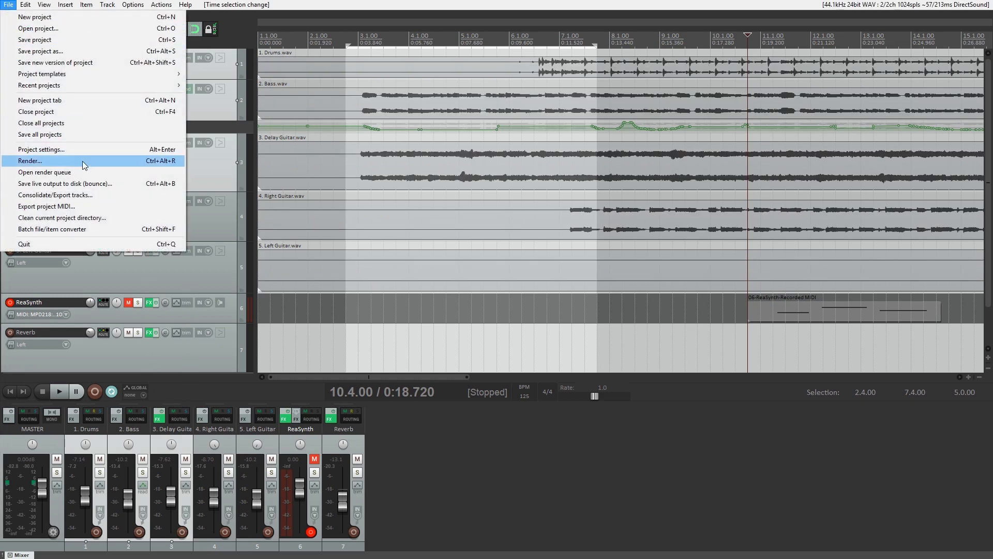
pyautogui.click(46, 206)
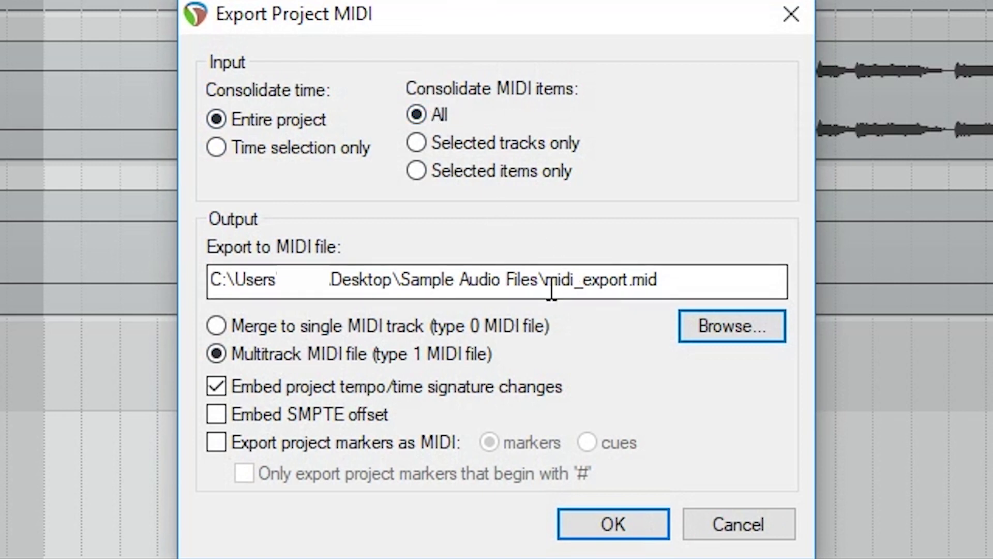
# - Rename the MIDI export file to 'mid_Reapertutorial.mid'
pyautogui.doubleClick(583, 280)
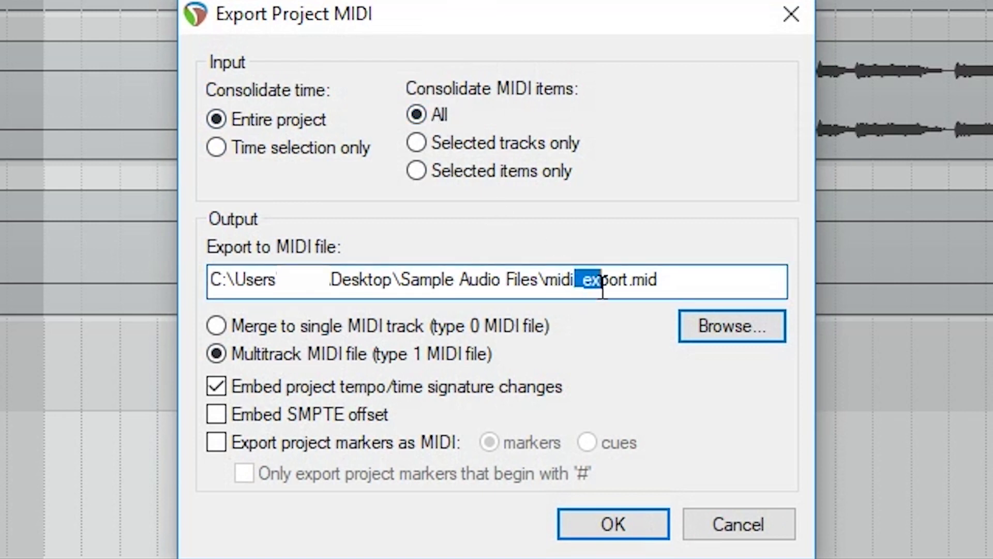
pyautogui.doubleClick(608, 280)
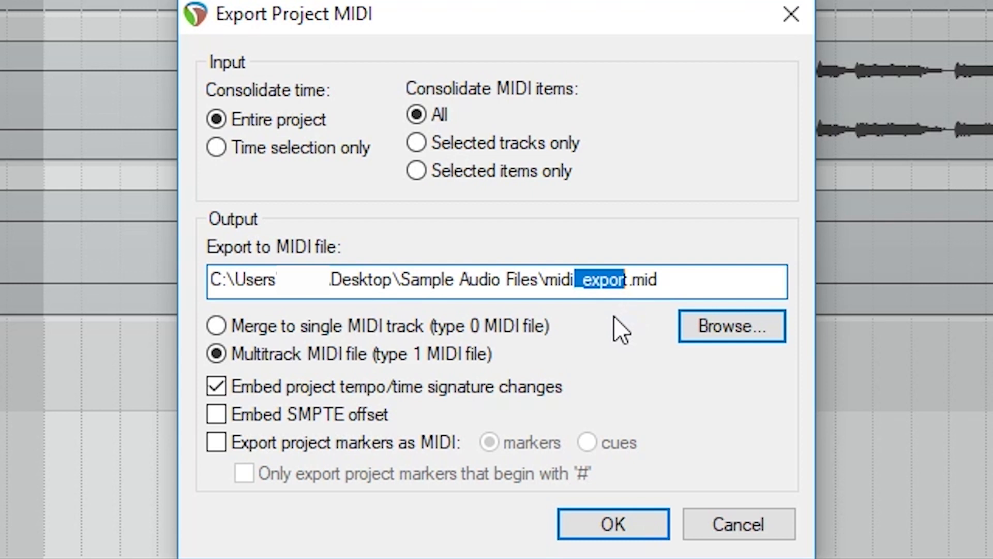
pyautogui.write('t')
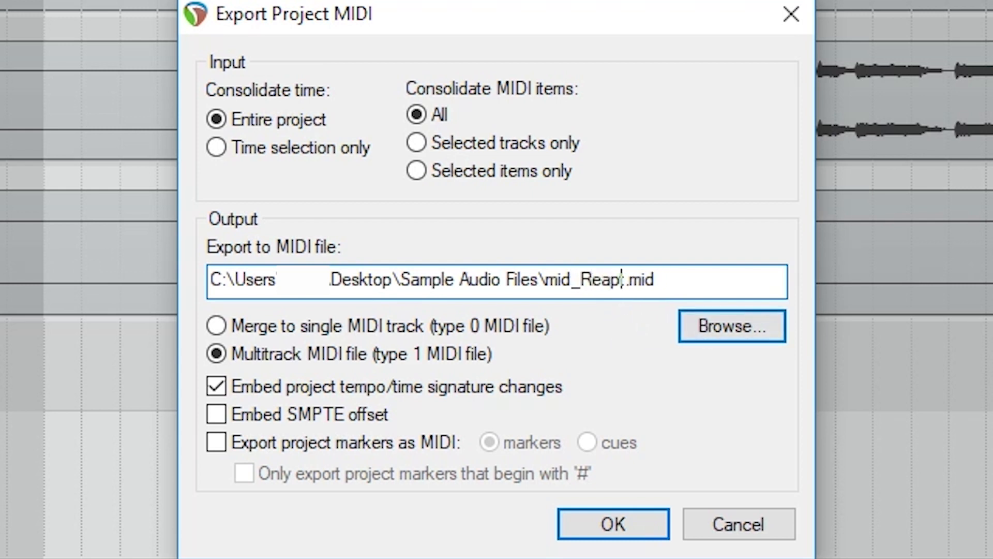
pyautogui.write('er')
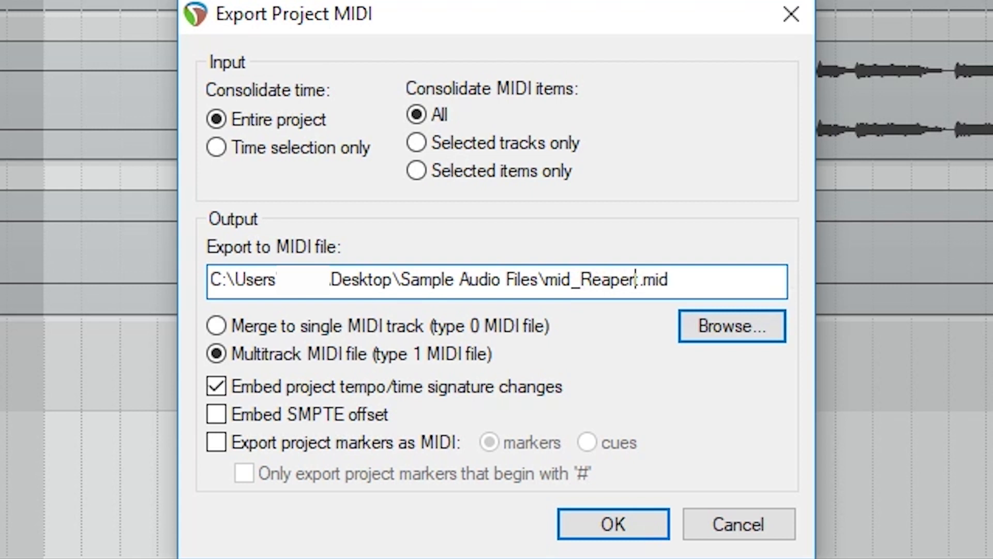
pyautogui.write('ttu')
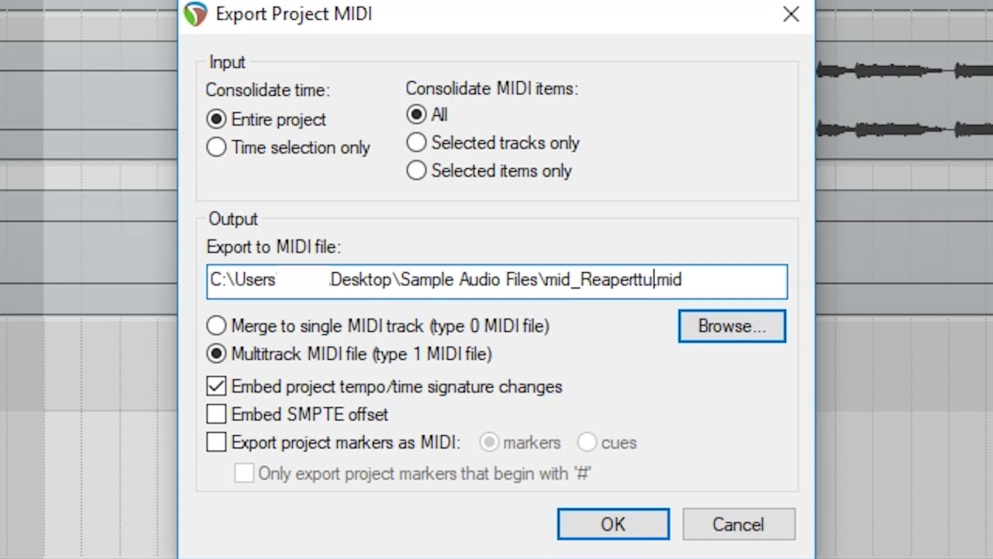
pyautogui.write('uoria')
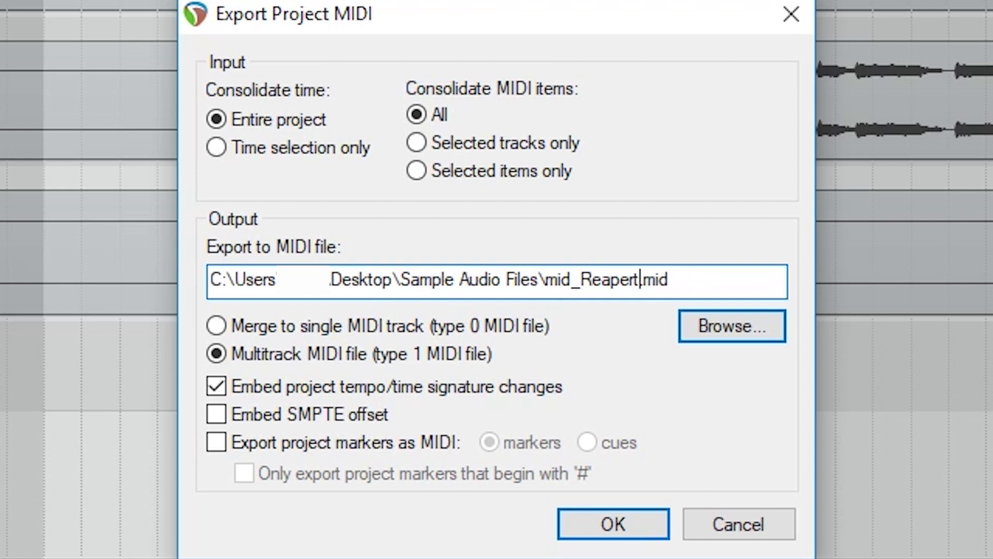
pyautogui.write('tutor')
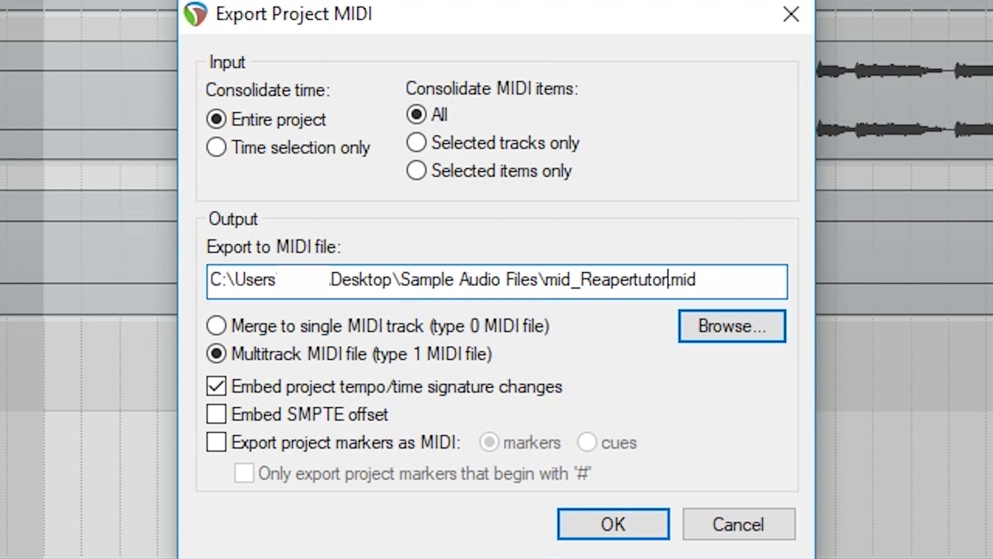
pyautogui.write('ial')
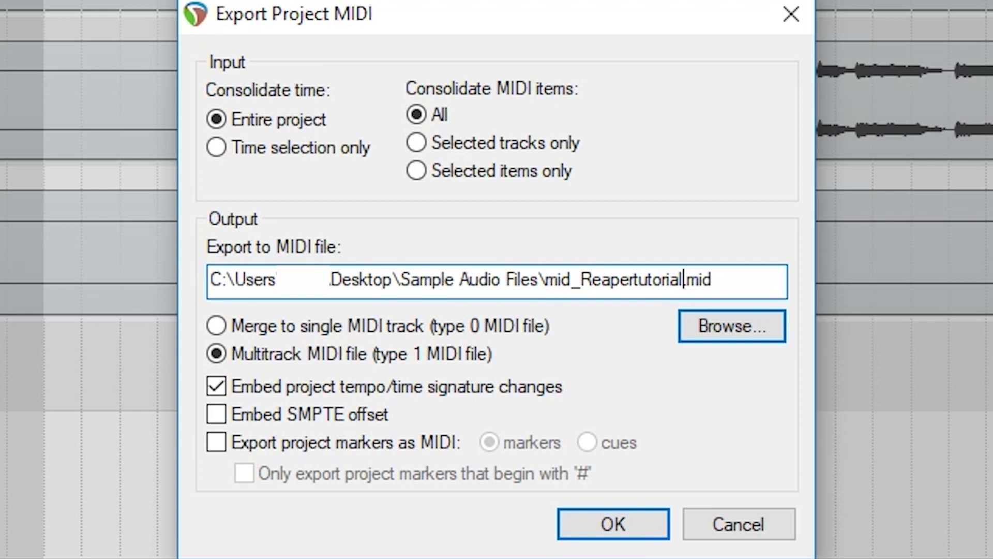